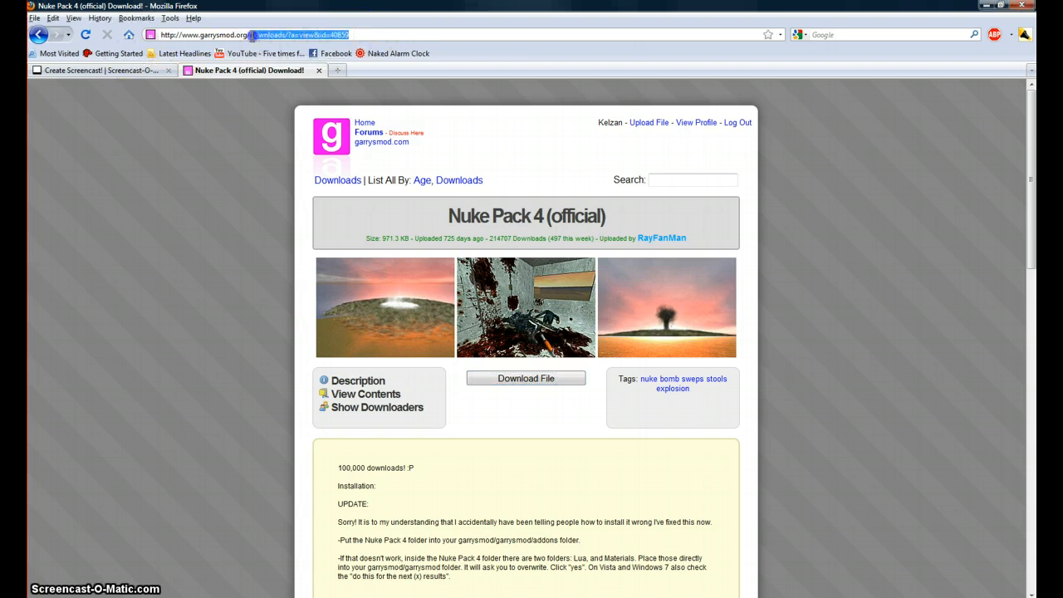
Step: Search the garrysmod.org downloads for 'Nuke pack' to list its six results
{"action": "left_click", "coordinate": [338, 180]}
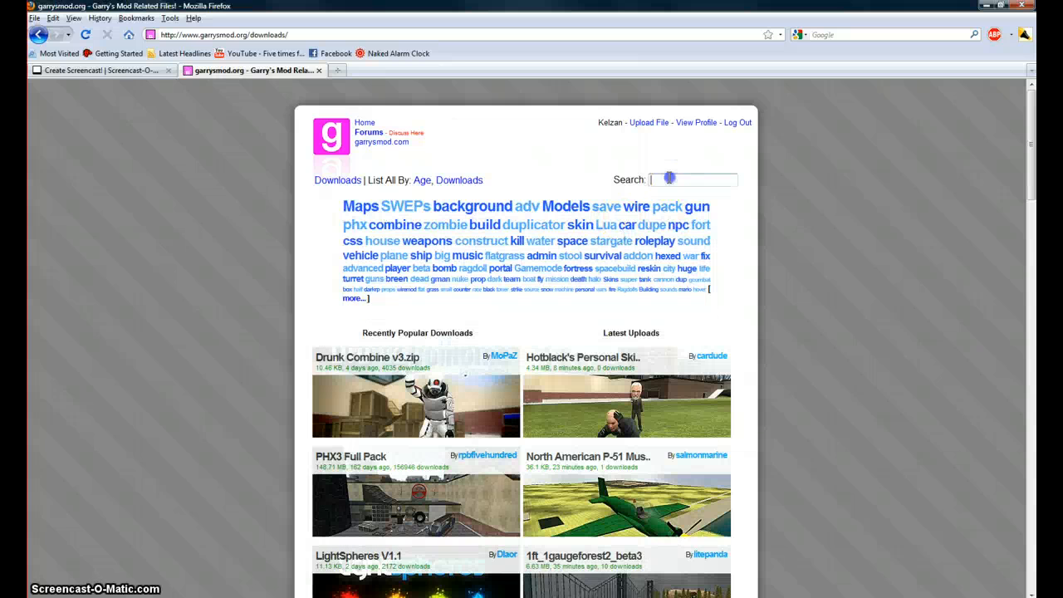
{"action": "type", "text": "Nuke"}
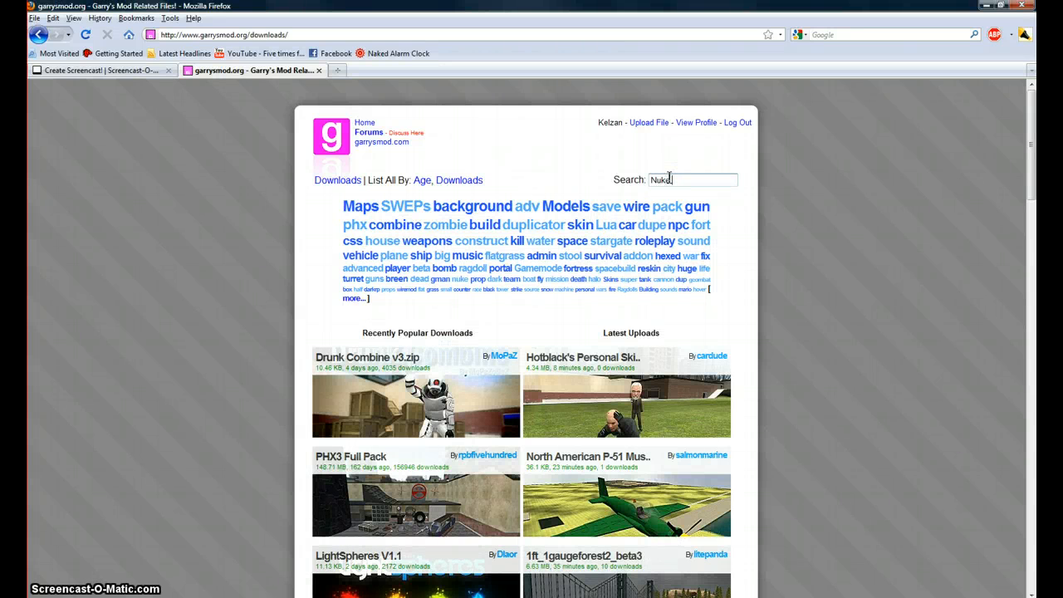
{"action": "type", "text": "pack"}
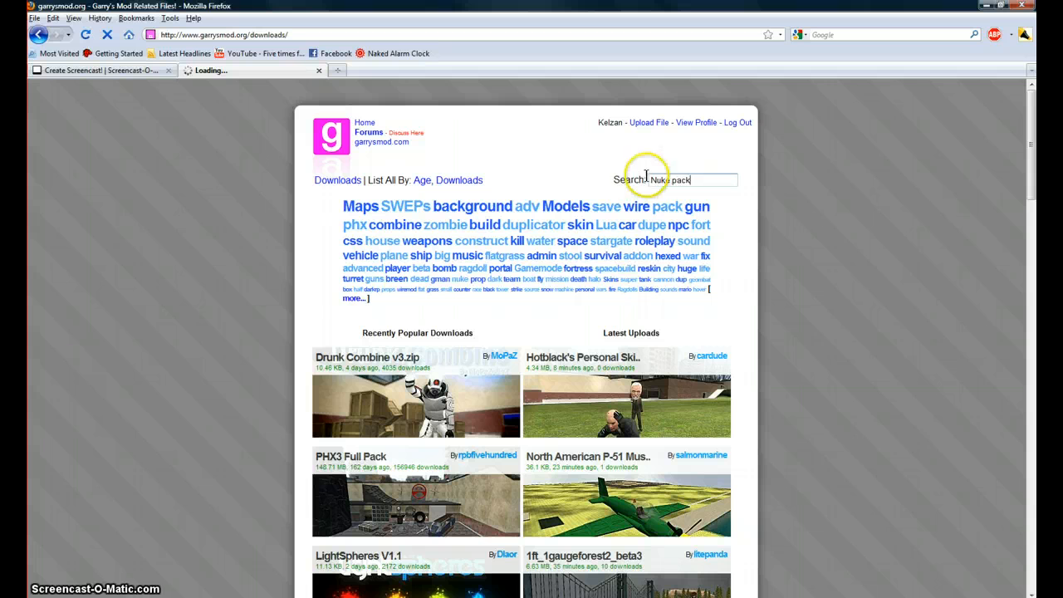
{"action": "mouse_move", "coordinate": [623, 155]}
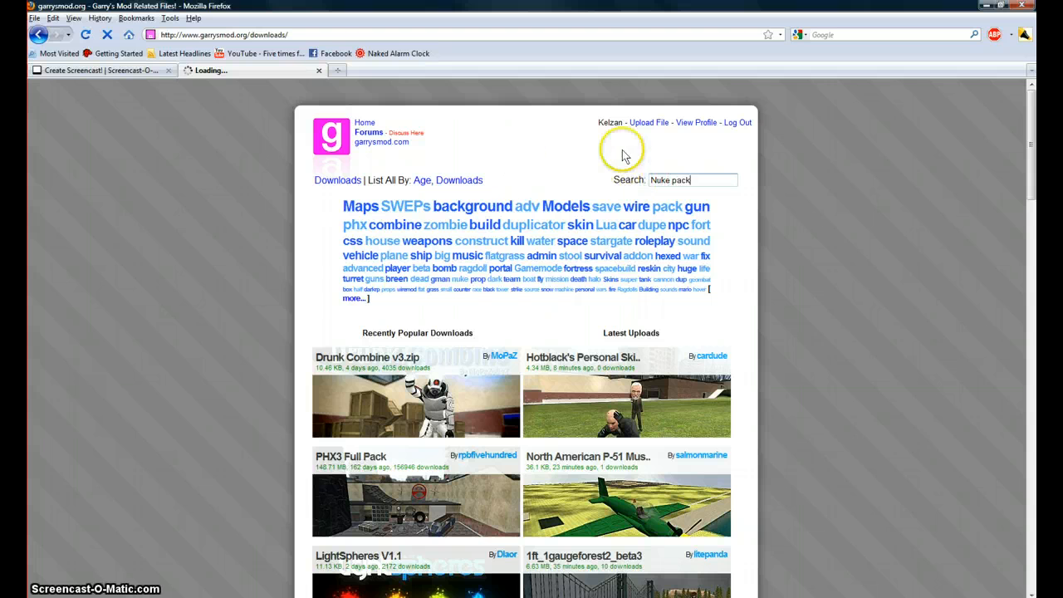
{"action": "key", "text": "Return"}
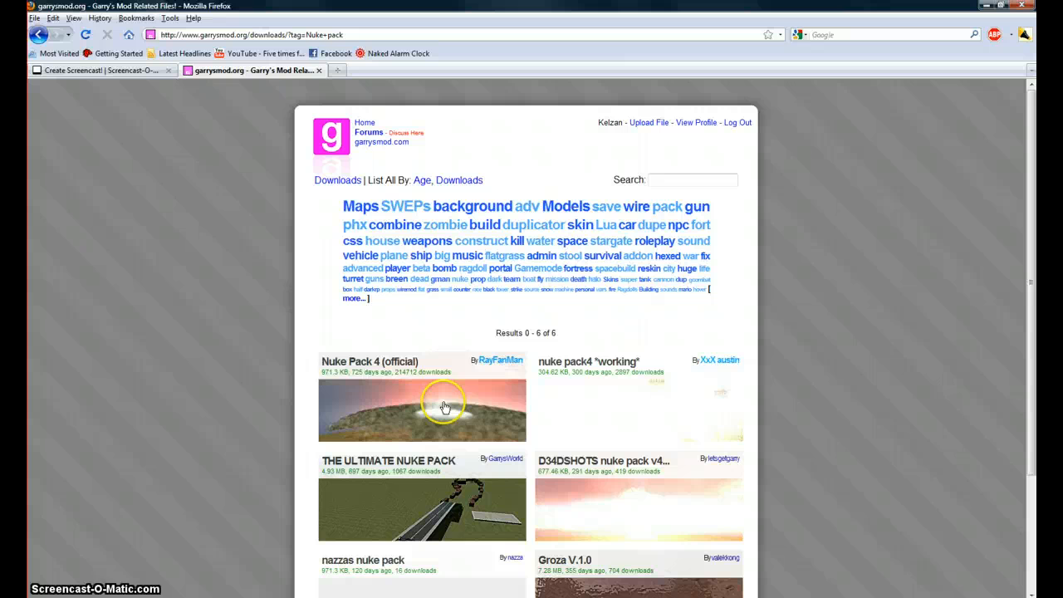
Step: Open the Nuke Pack 4 (official) page and download its file
{"action": "left_click", "coordinate": [446, 403]}
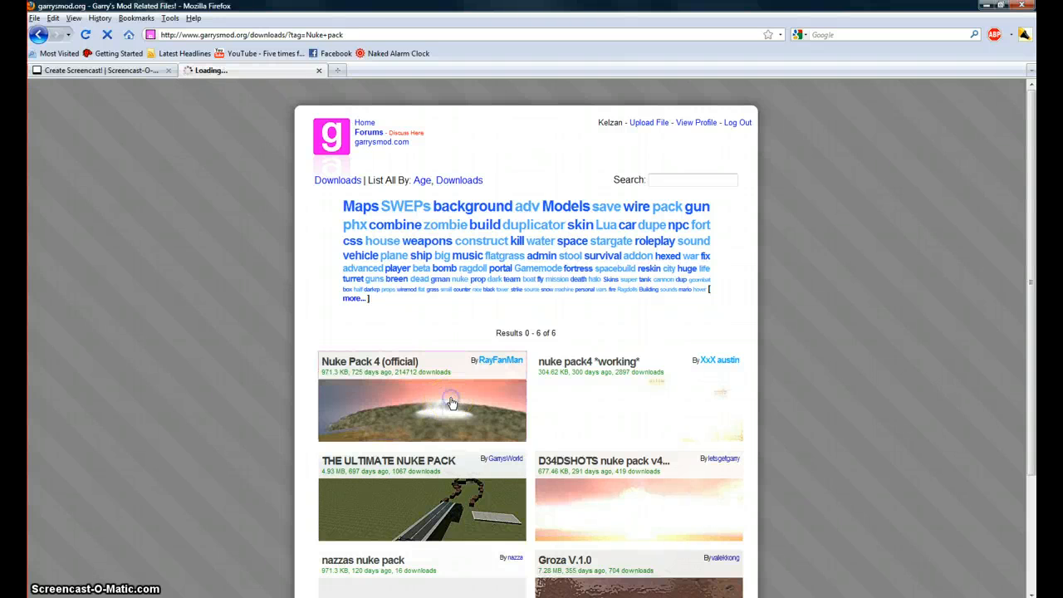
{"action": "left_click", "coordinate": [422, 403]}
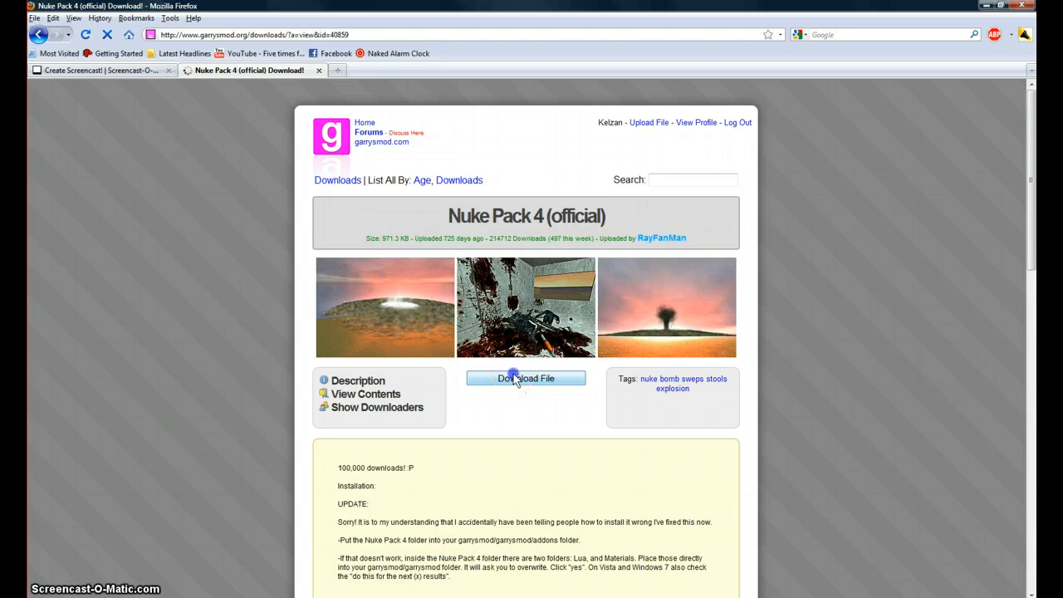
{"action": "left_click", "coordinate": [526, 379]}
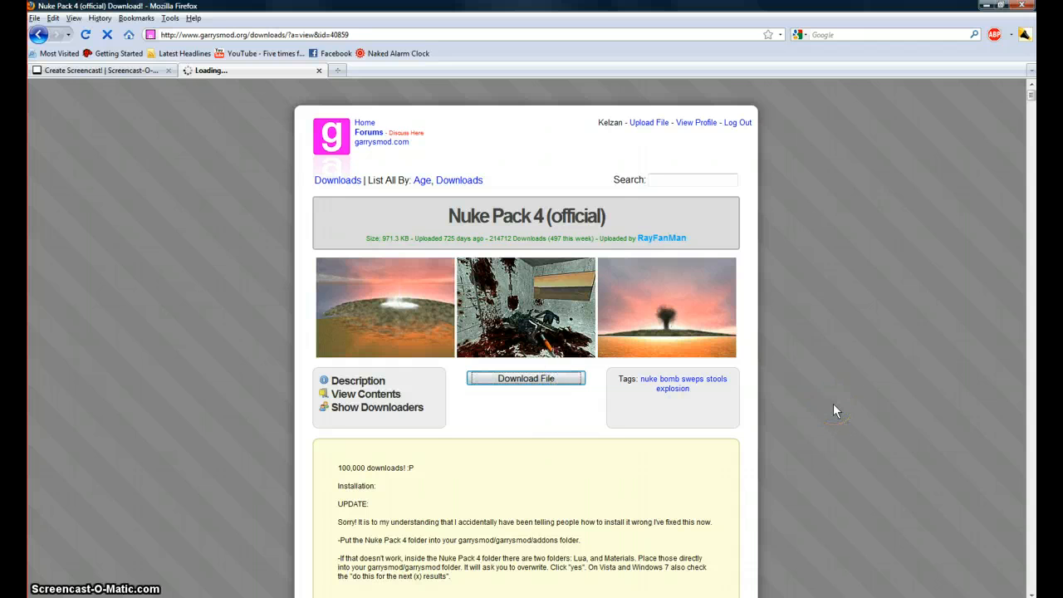
{"action": "left_click", "coordinate": [526, 378]}
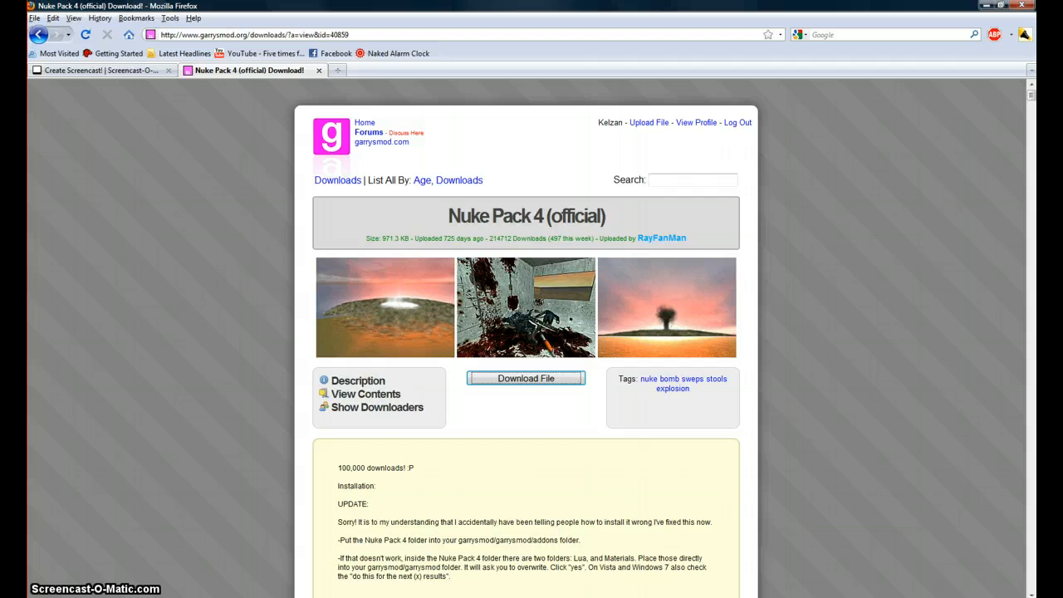
Step: Show nuke_pack_4.zip in its Downloads folder and open a Computer window
{"action": "left_click", "coordinate": [525, 378]}
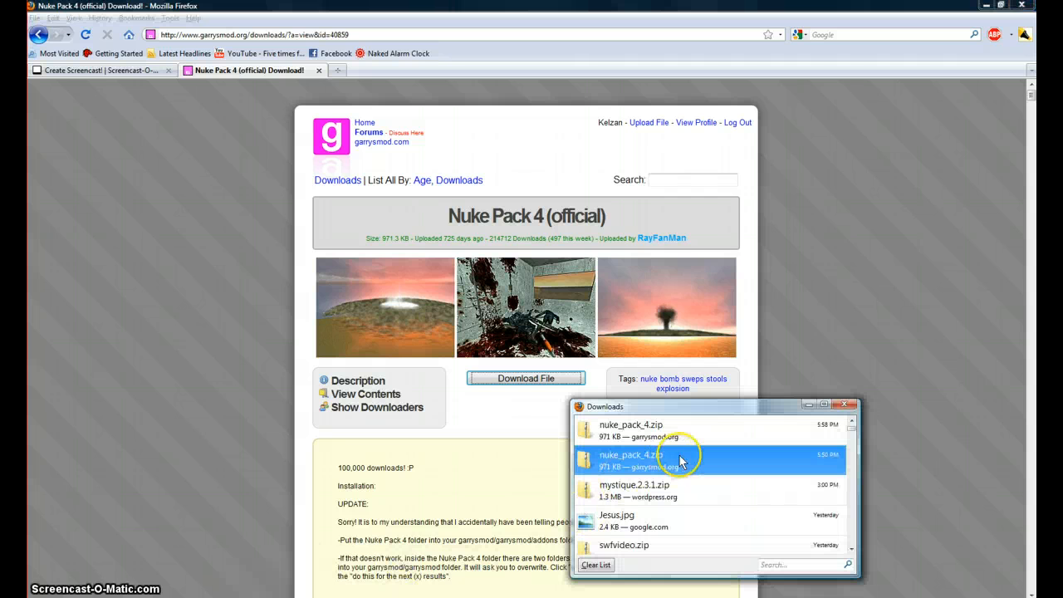
{"action": "mouse_move", "coordinate": [814, 440]}
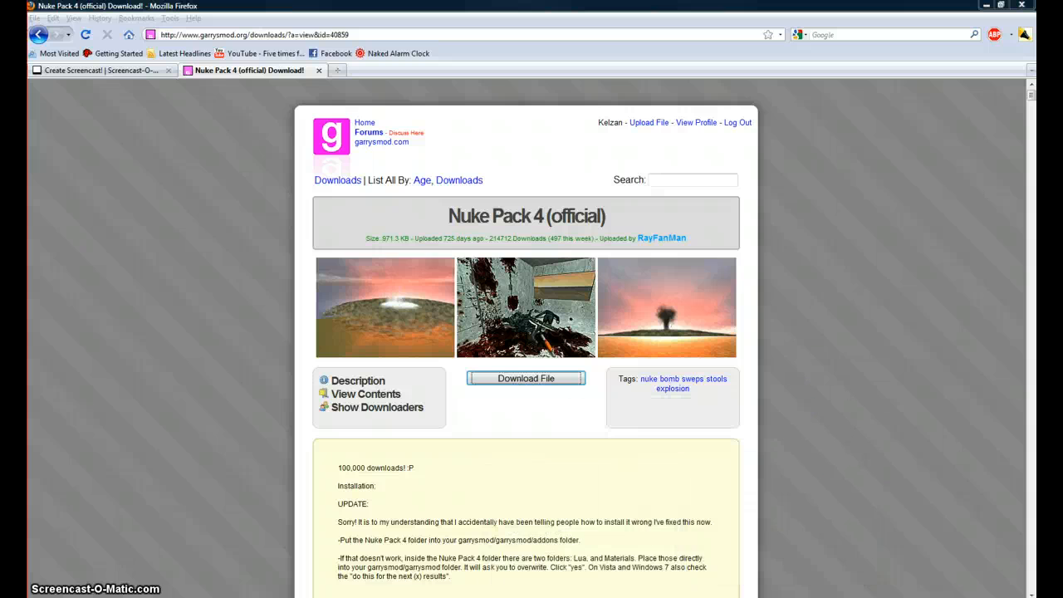
{"action": "left_click", "coordinate": [525, 378]}
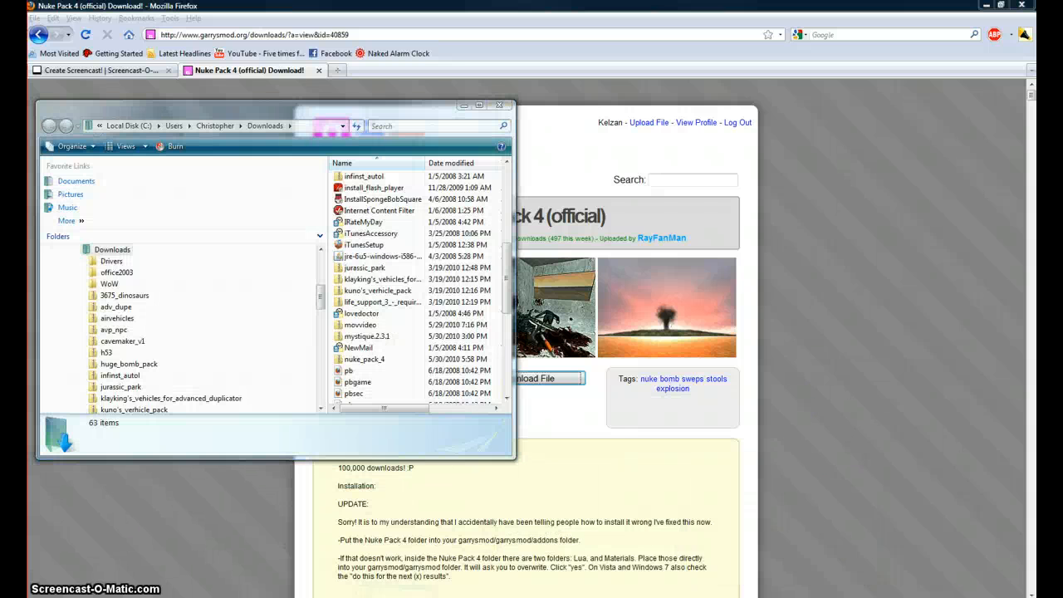
{"action": "right_click", "coordinate": [619, 428]}
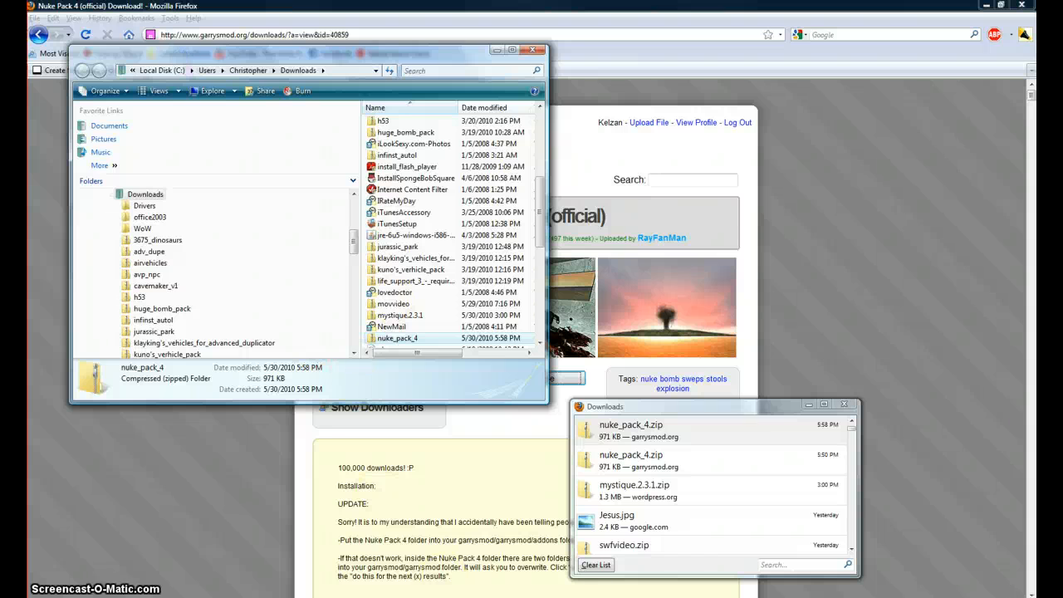
{"action": "left_click", "coordinate": [21, 585]}
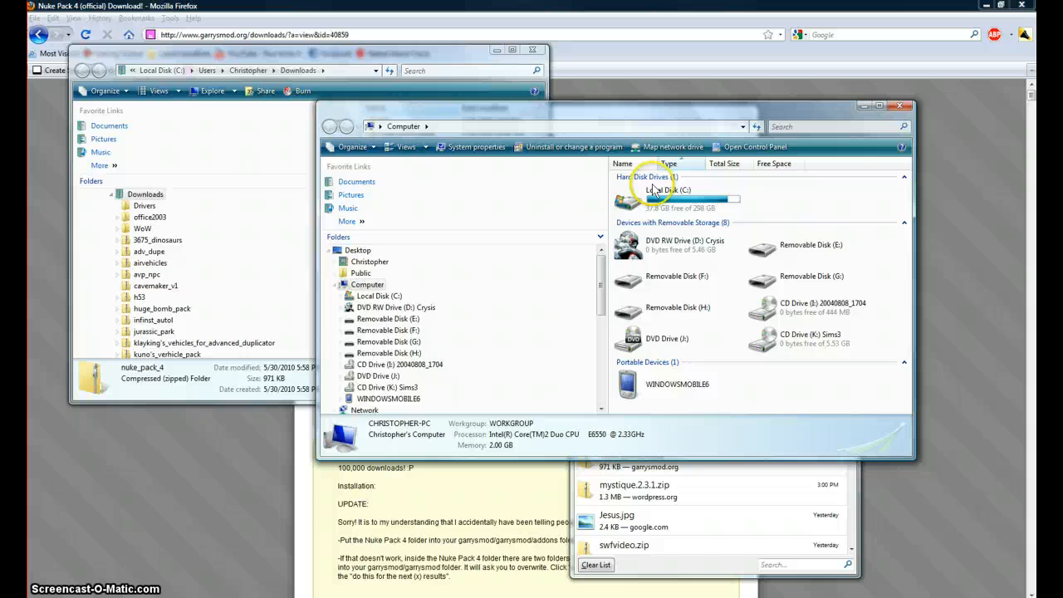
Step: Browse C:\Program Files\Valve\Steam\SteamApps\kelzan\garrysmod and select the inner garrysmod folder
{"action": "double_click", "coordinate": [669, 189]}
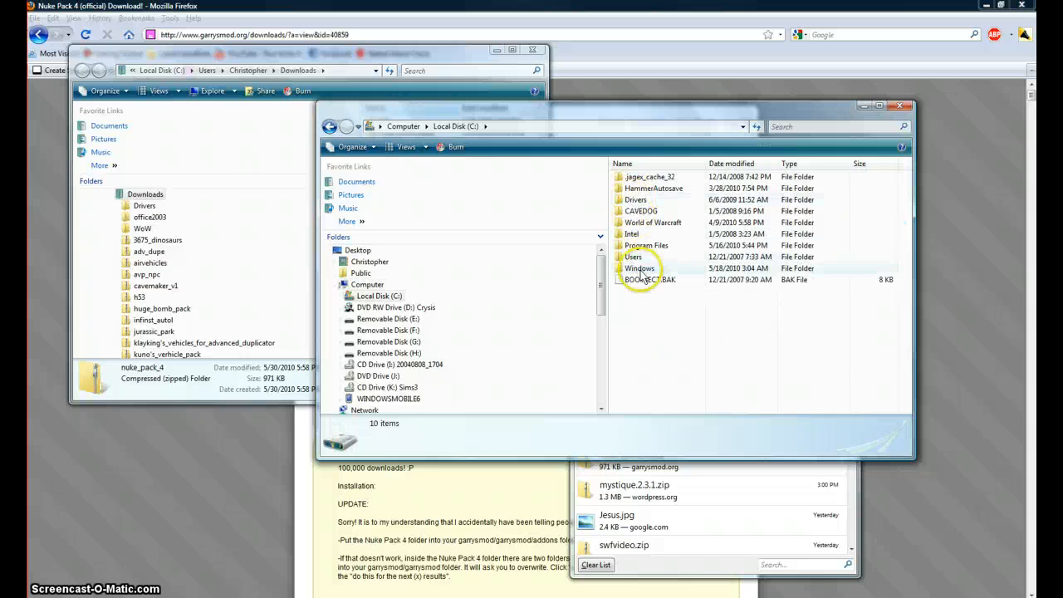
{"action": "mouse_move", "coordinate": [625, 249]}
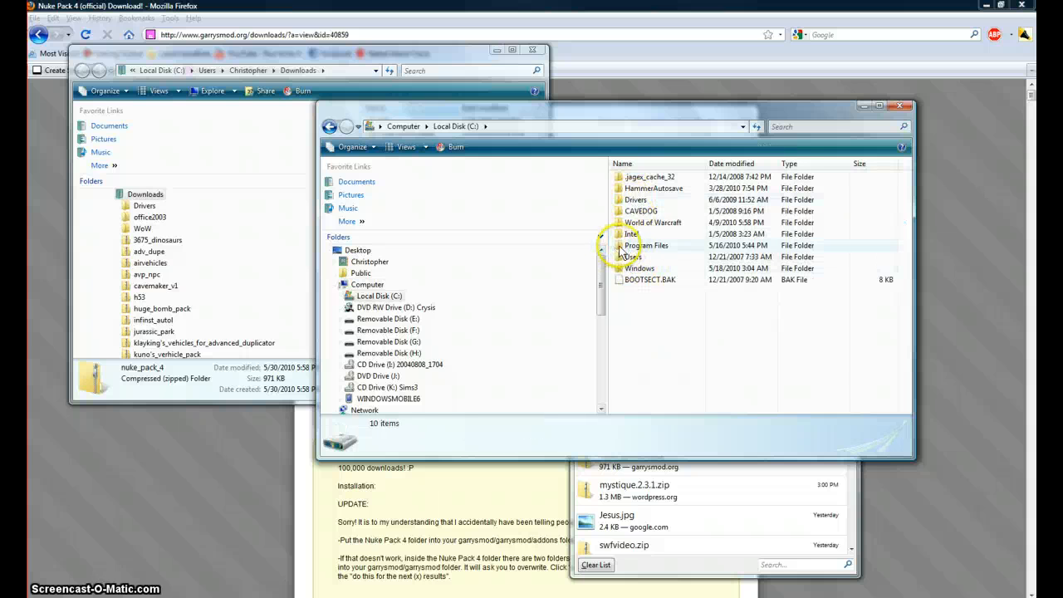
{"action": "double_click", "coordinate": [647, 245]}
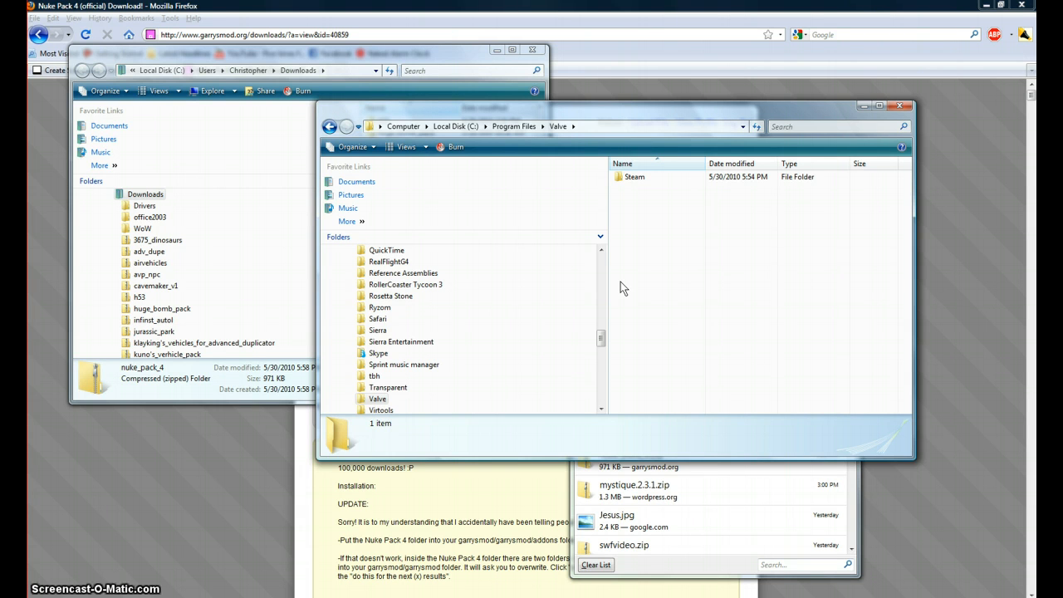
{"action": "left_click", "coordinate": [633, 177]}
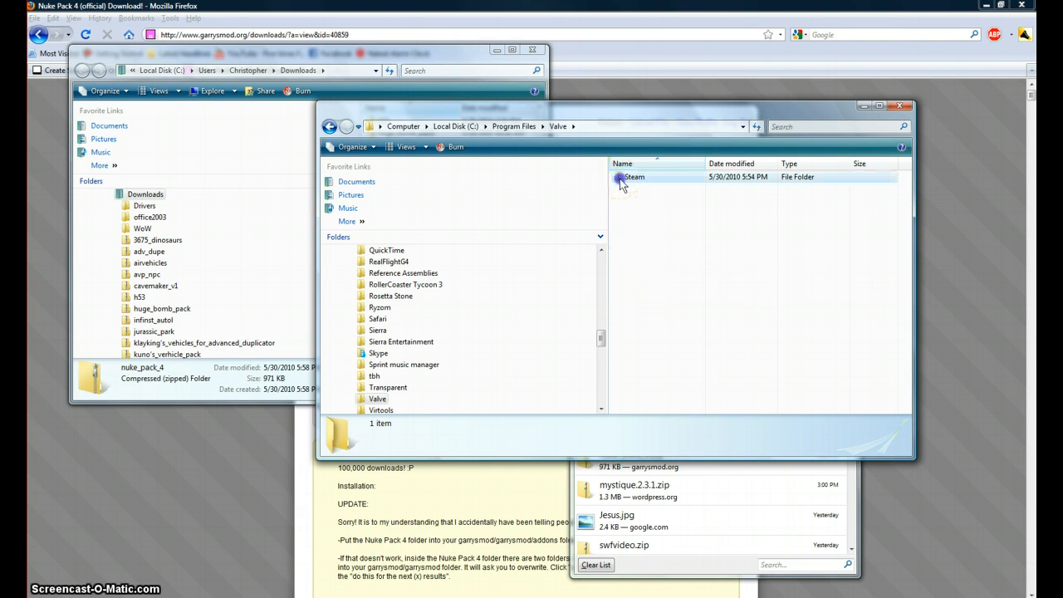
{"action": "double_click", "coordinate": [634, 177]}
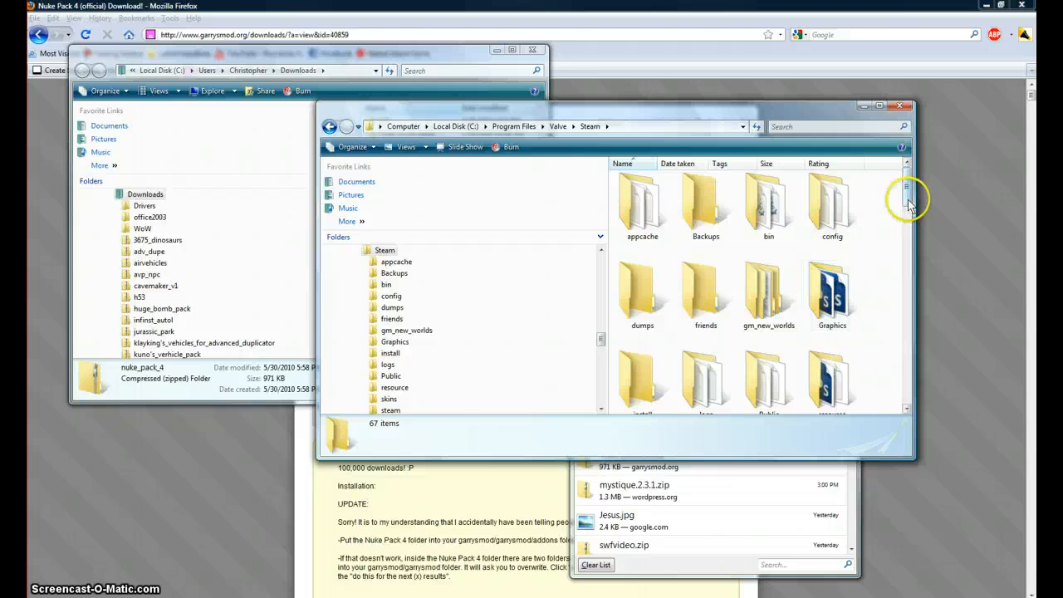
{"action": "scroll", "scroll_direction": "down", "scroll_amount": 3}
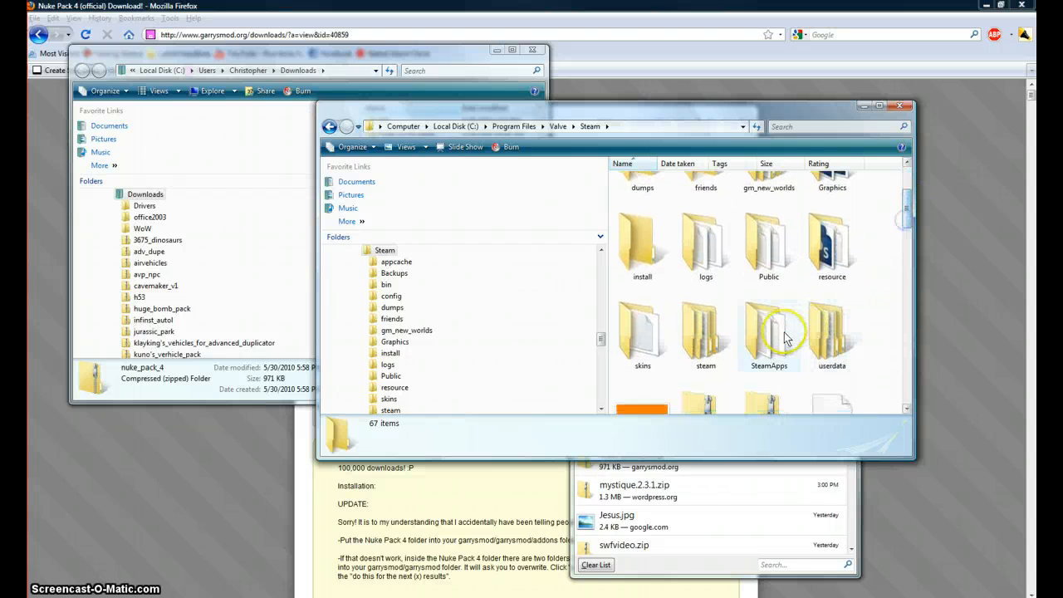
{"action": "double_click", "coordinate": [769, 331]}
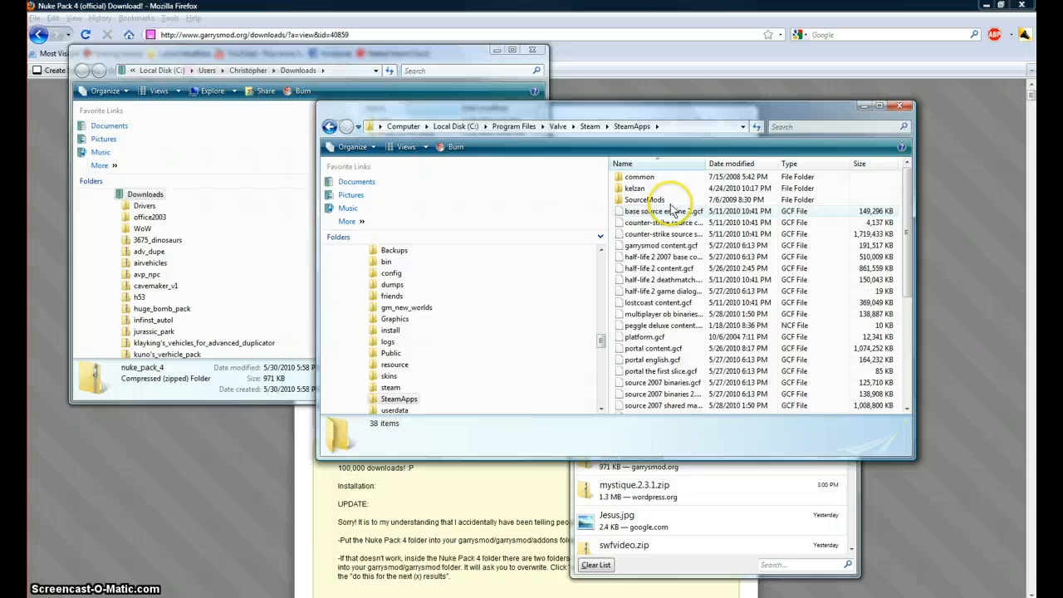
{"action": "double_click", "coordinate": [645, 199]}
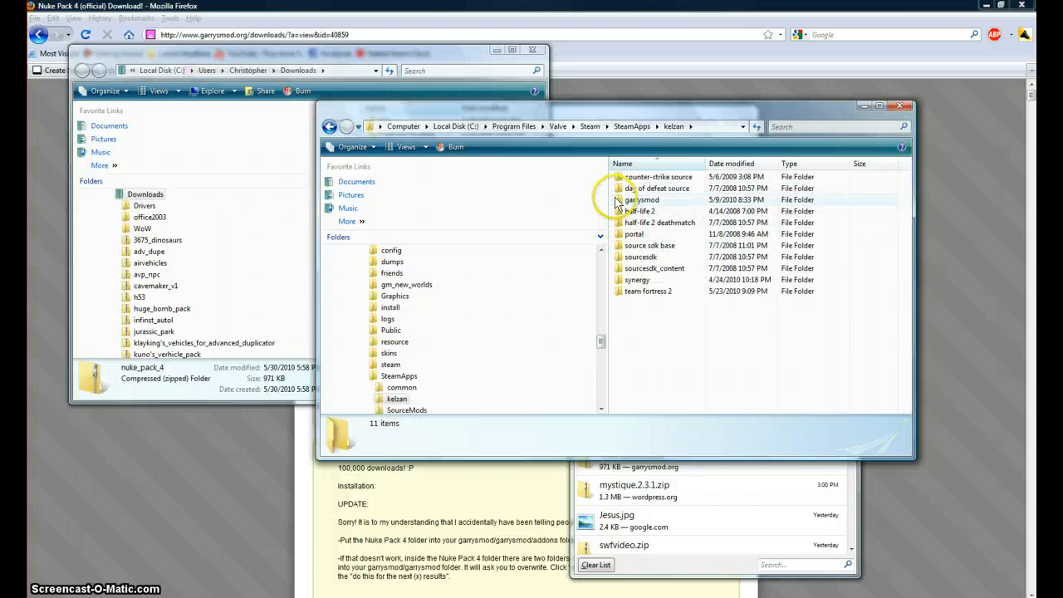
{"action": "double_click", "coordinate": [642, 199]}
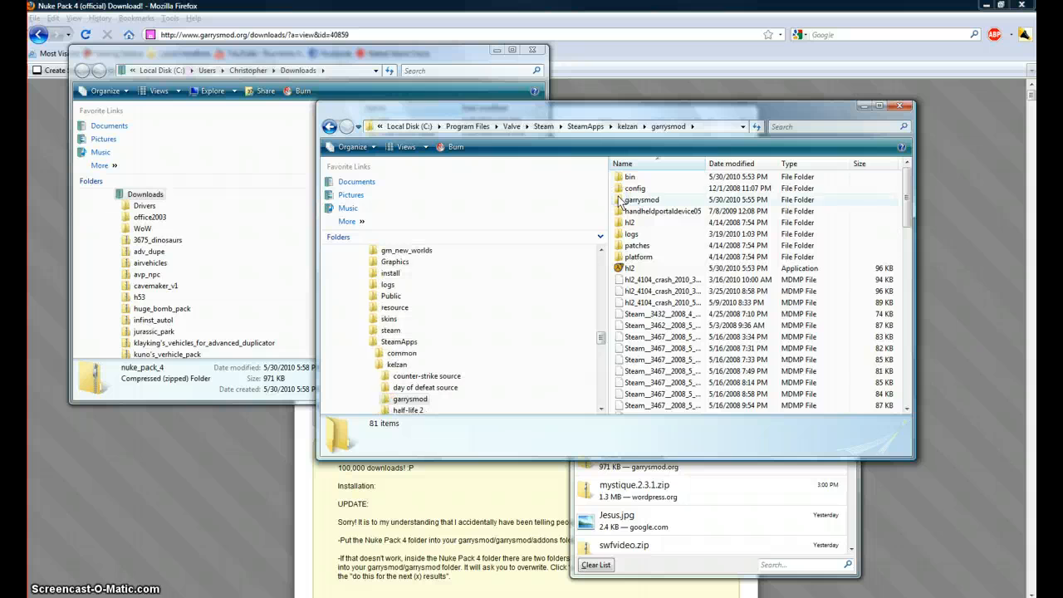
{"action": "left_click", "coordinate": [641, 199]}
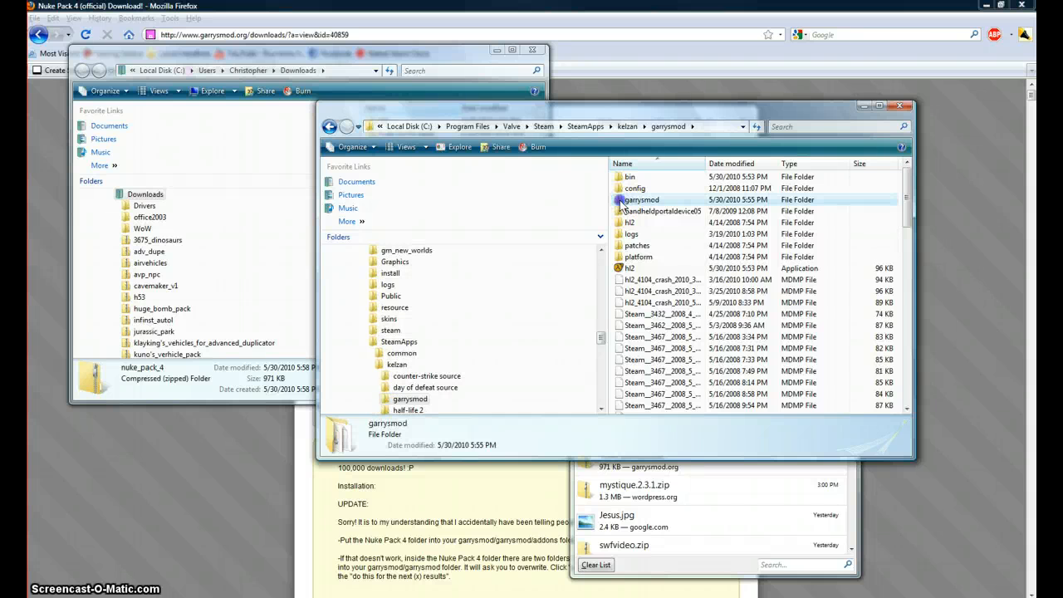
Step: Open garrysmod\addons and bring up the context menu for the nuke_pack_4 zip
{"action": "double_click", "coordinate": [641, 200]}
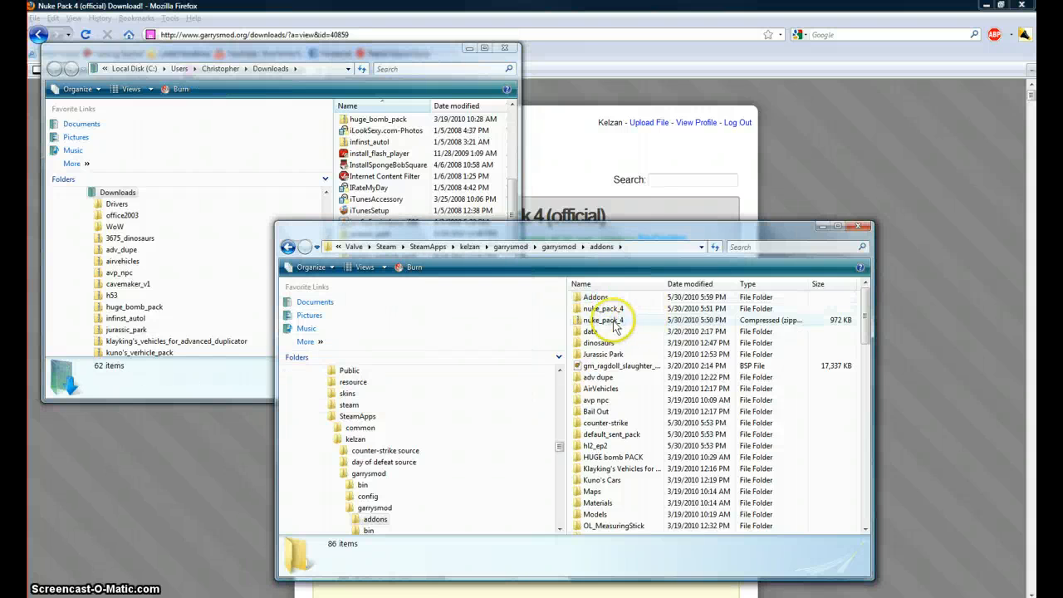
{"action": "left_click", "coordinate": [604, 320]}
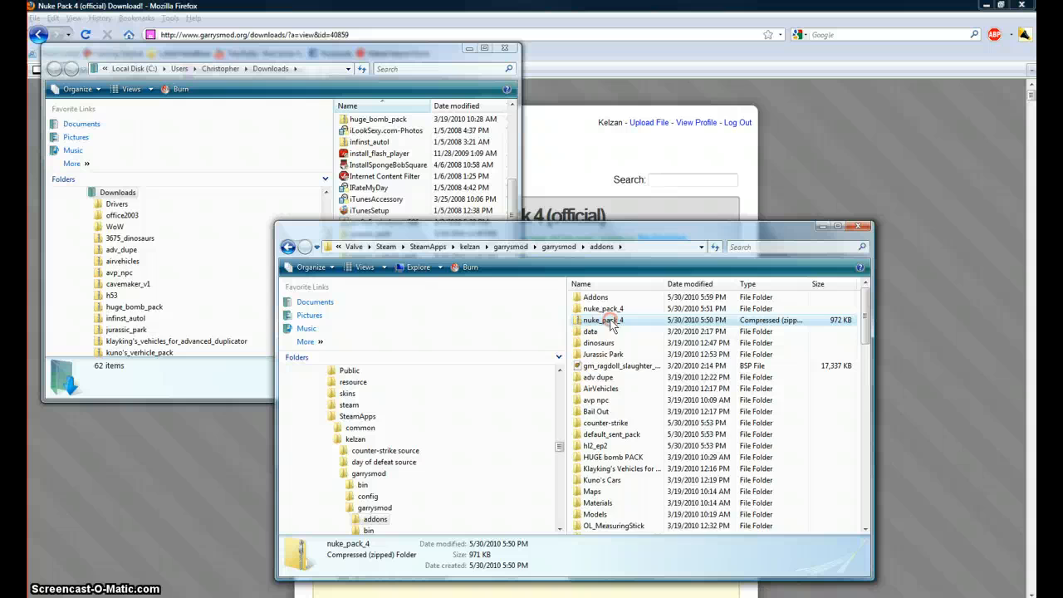
{"action": "right_click", "coordinate": [602, 320]}
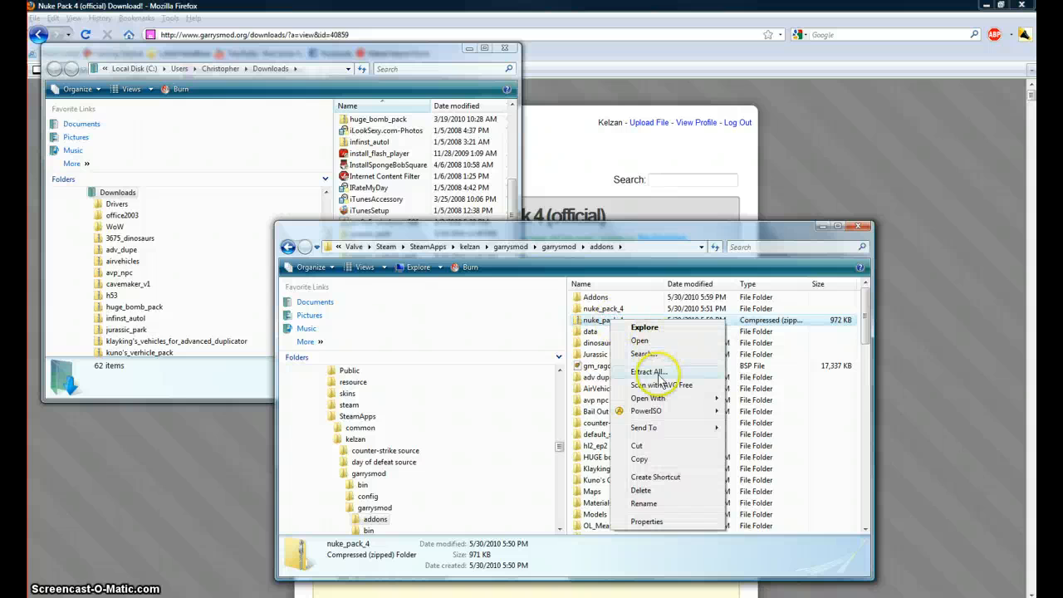
Step: Extract All from nuke_pack_4.zip into the default addons\nuke_pack_4 destination
{"action": "left_click", "coordinate": [651, 371]}
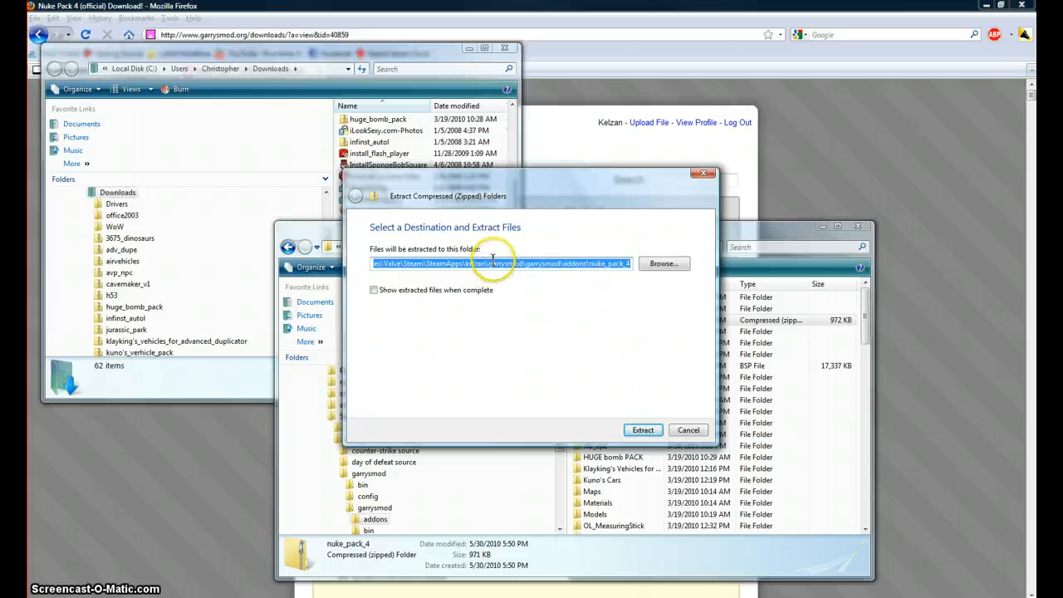
{"action": "mouse_move", "coordinate": [488, 299]}
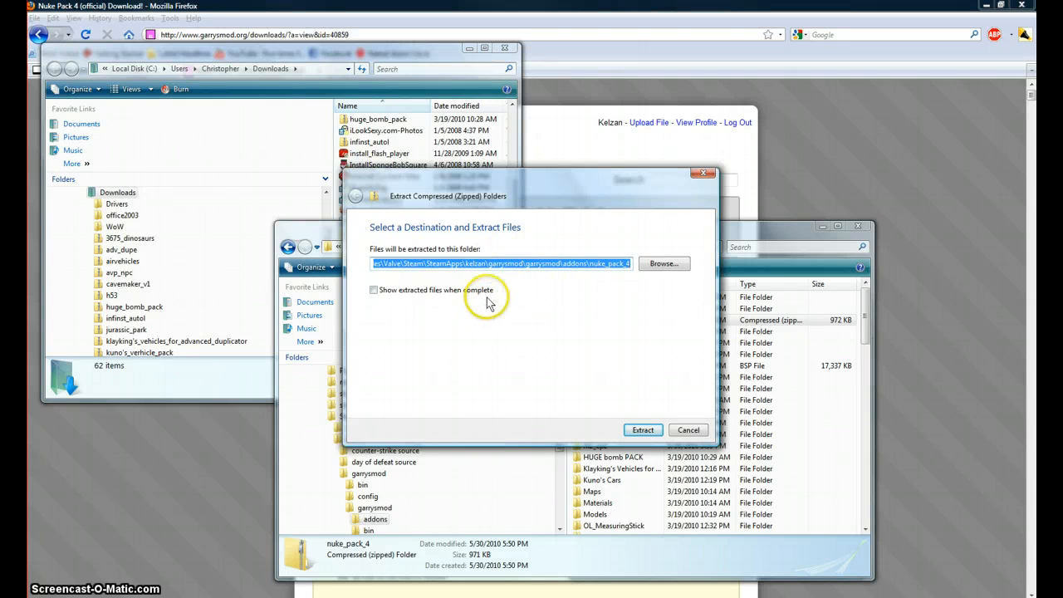
{"action": "mouse_move", "coordinate": [576, 291]}
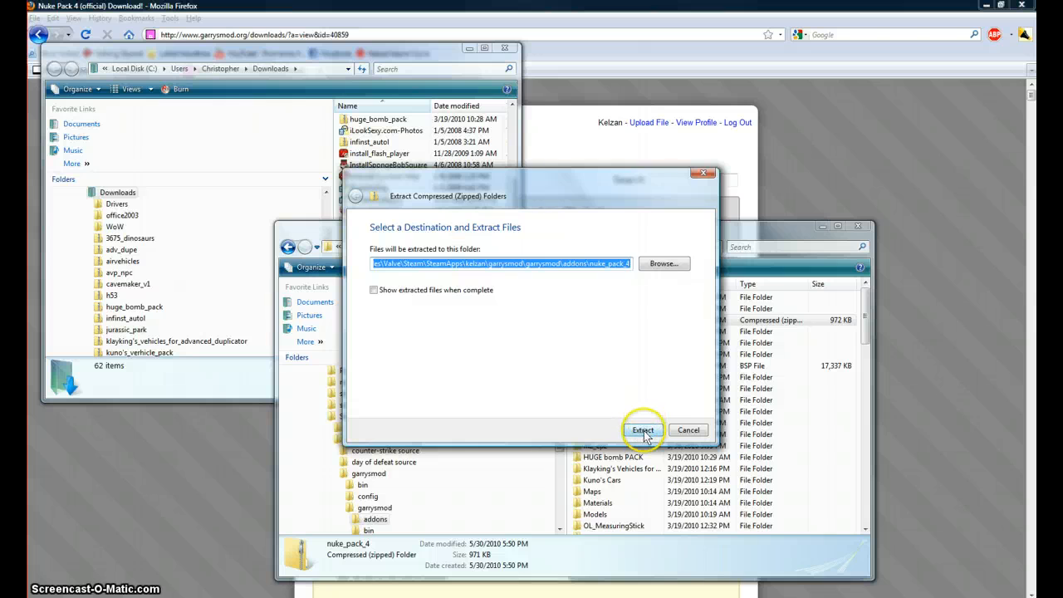
{"action": "left_click", "coordinate": [643, 429]}
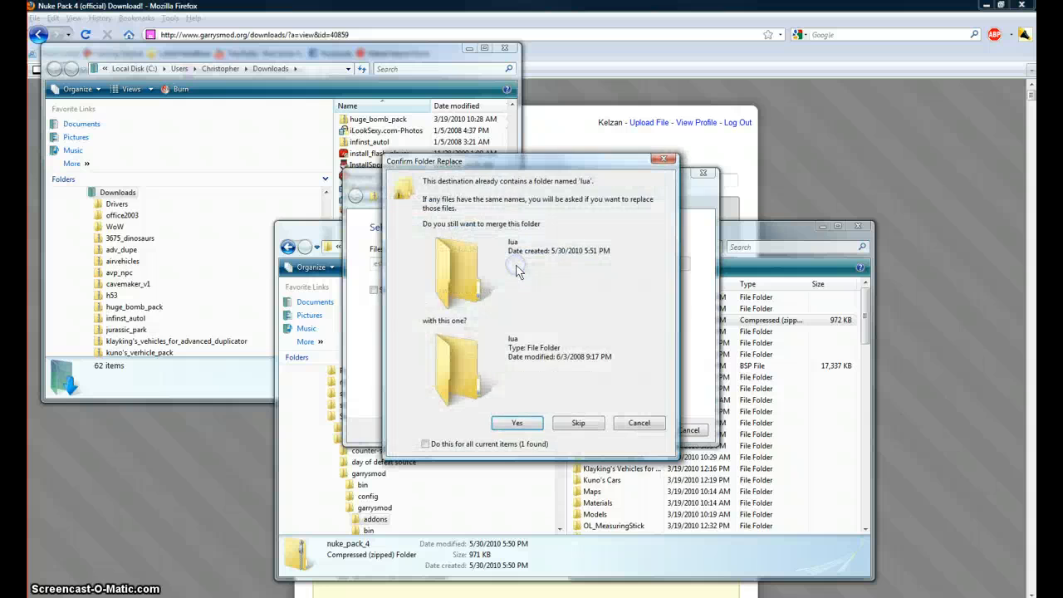
Step: Merge the lua, materials and other existing folders, skipping all duplicate files
{"action": "left_click", "coordinate": [517, 423]}
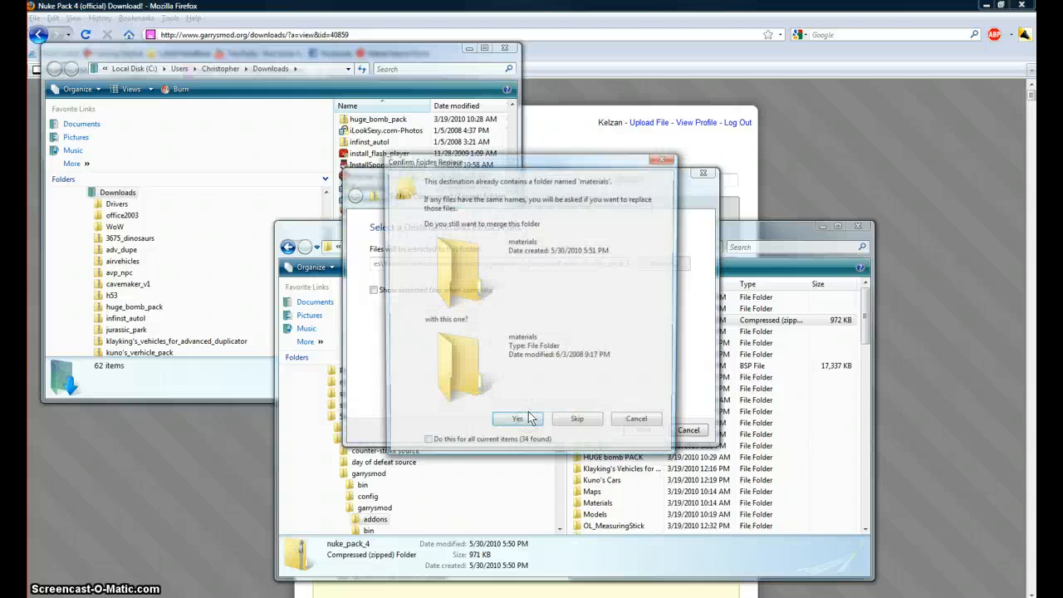
{"action": "left_click", "coordinate": [518, 418]}
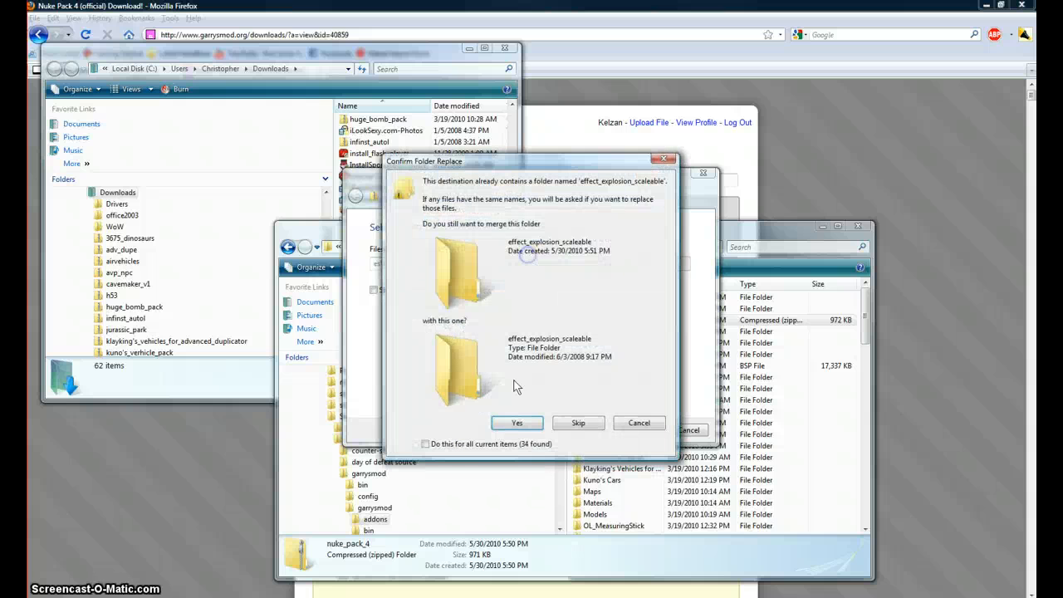
{"action": "left_click", "coordinate": [516, 423]}
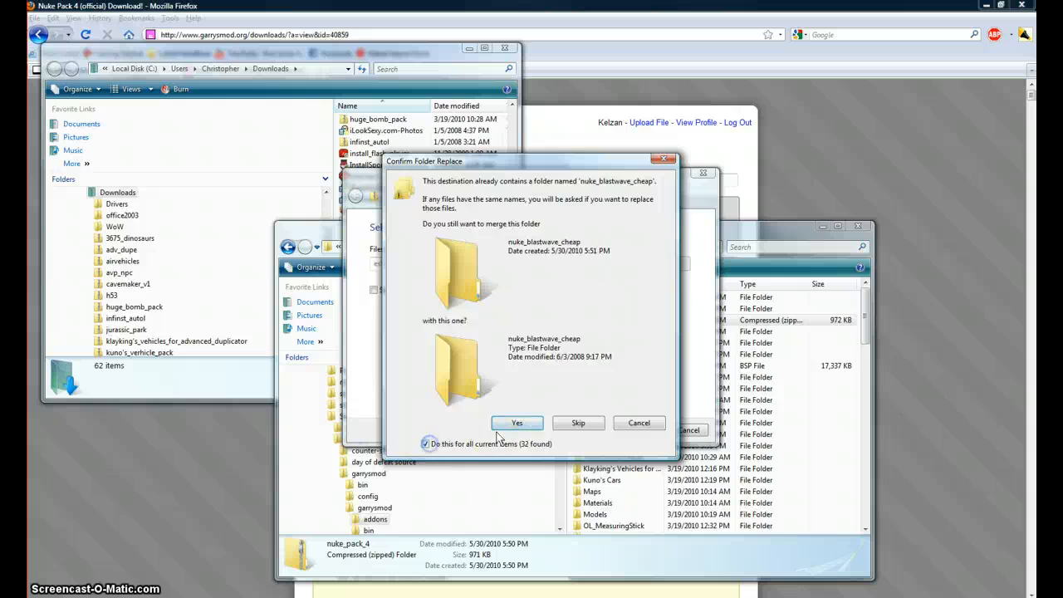
{"action": "left_click", "coordinate": [517, 423]}
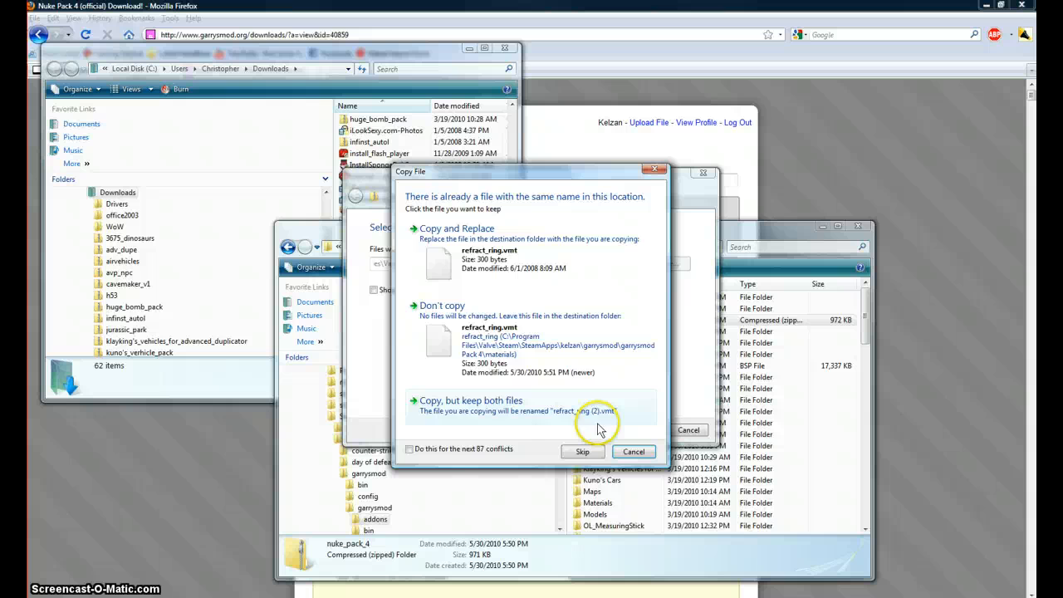
{"action": "left_click", "coordinate": [408, 449]}
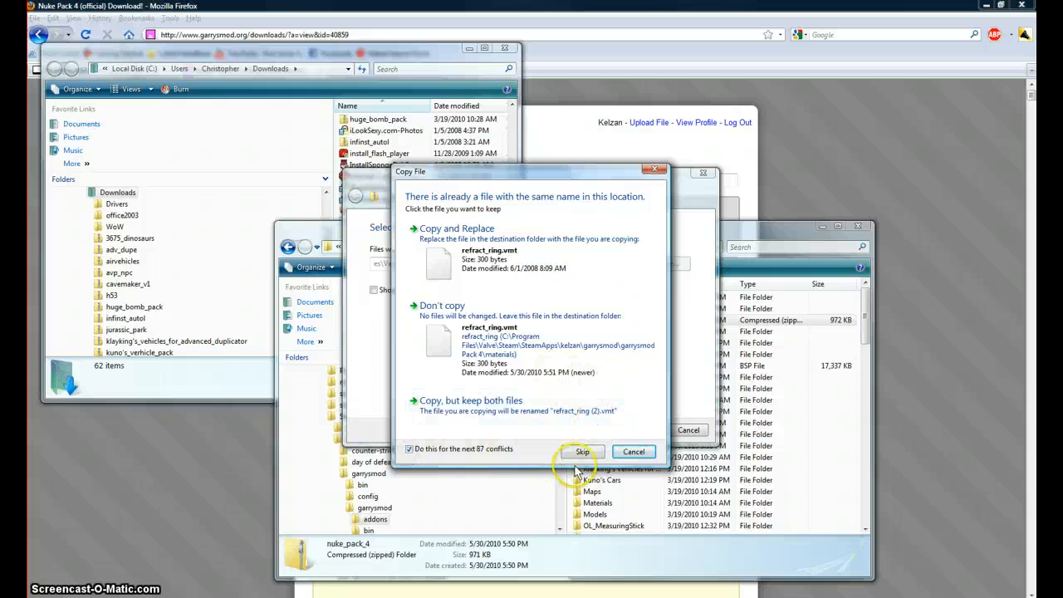
{"action": "left_click", "coordinate": [583, 451]}
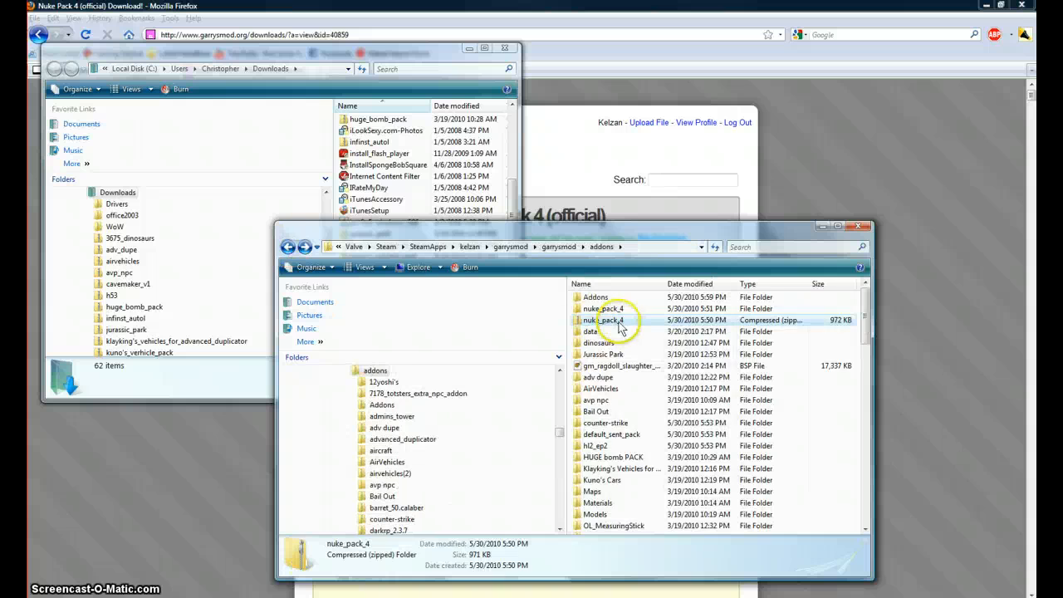
Step: Inspect the nuke_pack_4 folder's Nuke Pack 4 folder and images, then close the window
{"action": "double_click", "coordinate": [612, 309]}
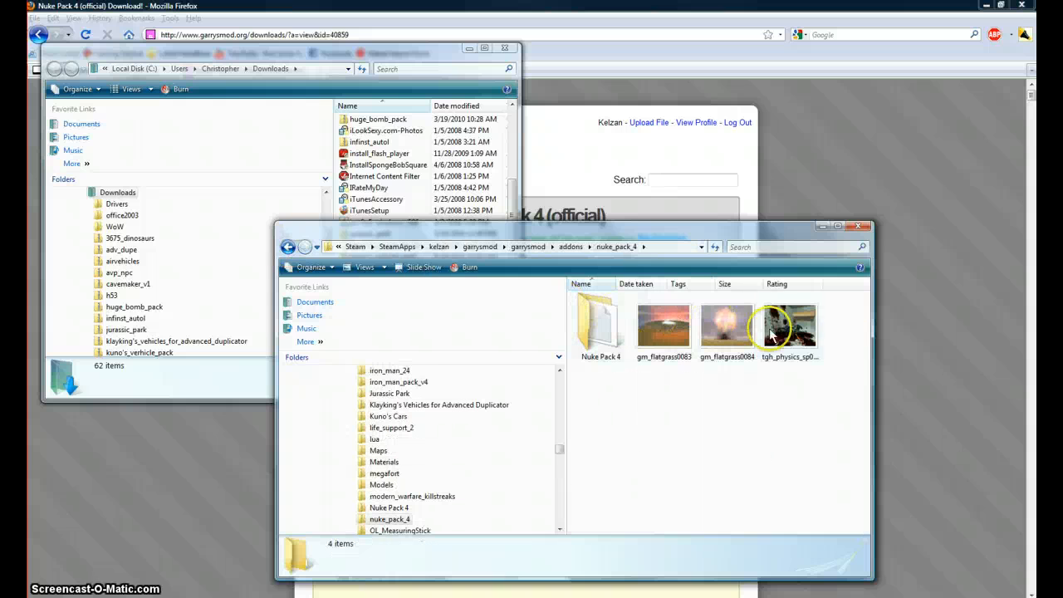
{"action": "mouse_move", "coordinate": [862, 226]}
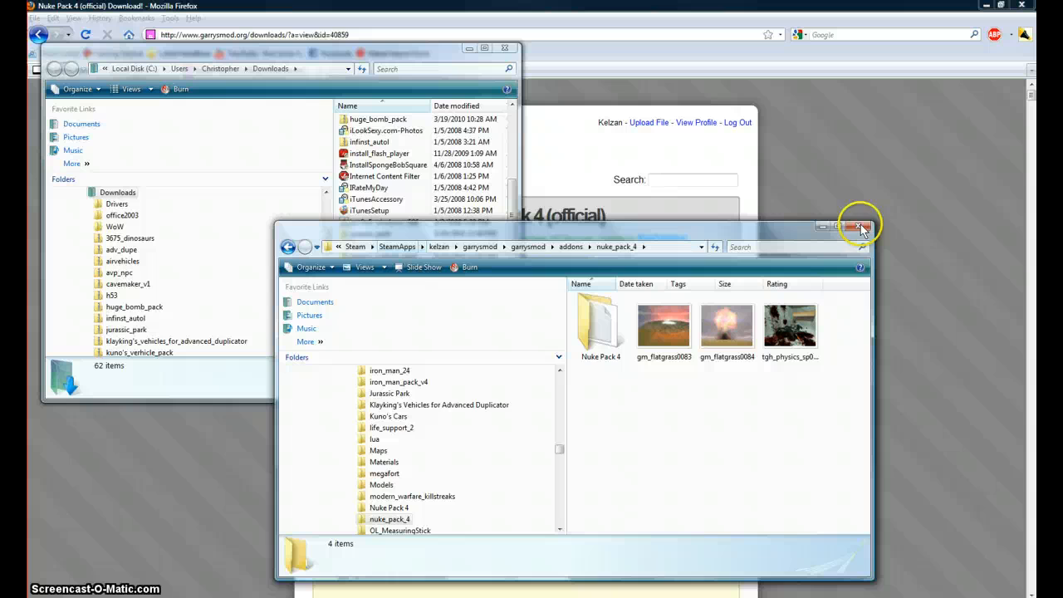
{"action": "left_click", "coordinate": [862, 226]}
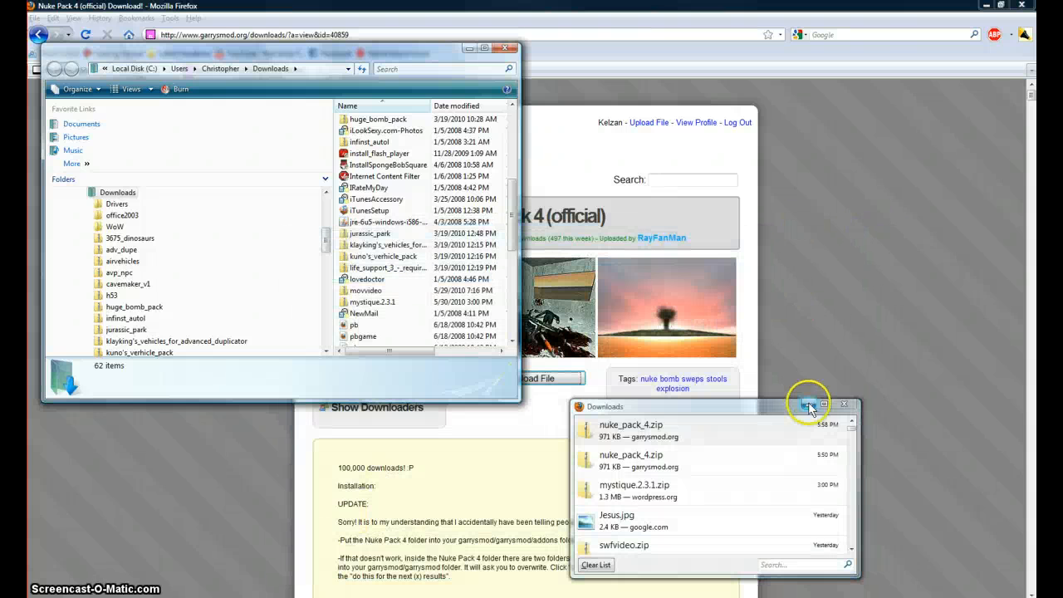